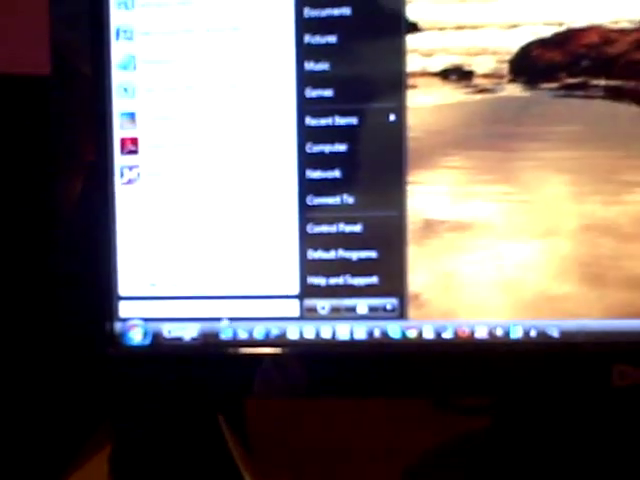
- Show the Start menu's Recent Items list of recently opened documents
click(330, 120)
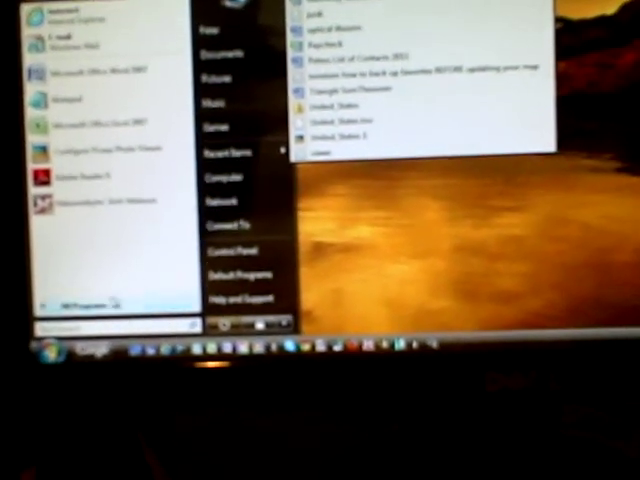
- Show the Replace Cartridge page with Yellow, Magenta and Black ink levels
click(80, 296)
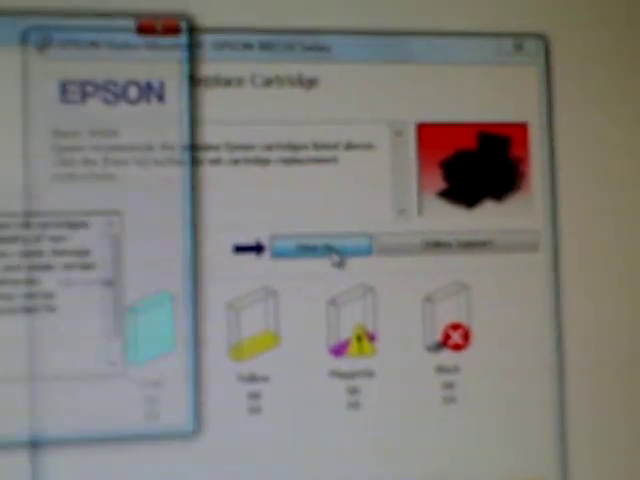
- Start the replacement via How To and continue to the move-print-head prompt
click(318, 246)
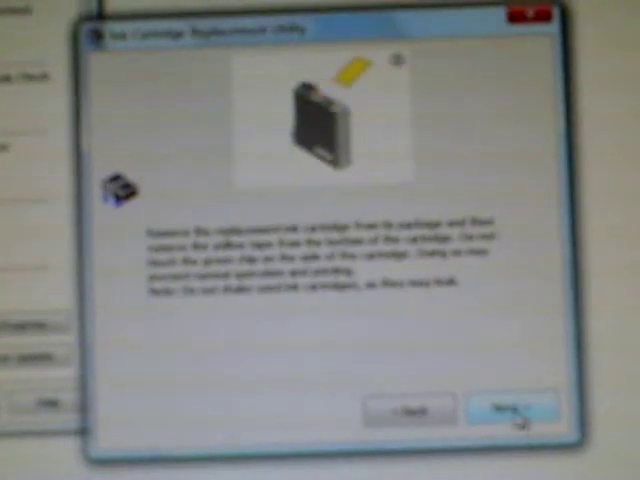
click(516, 410)
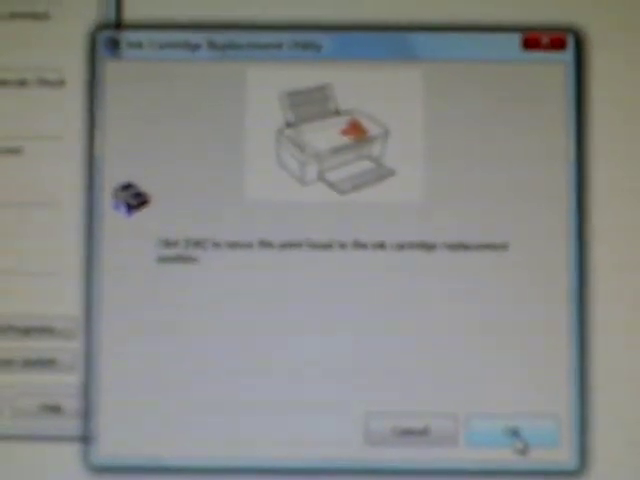